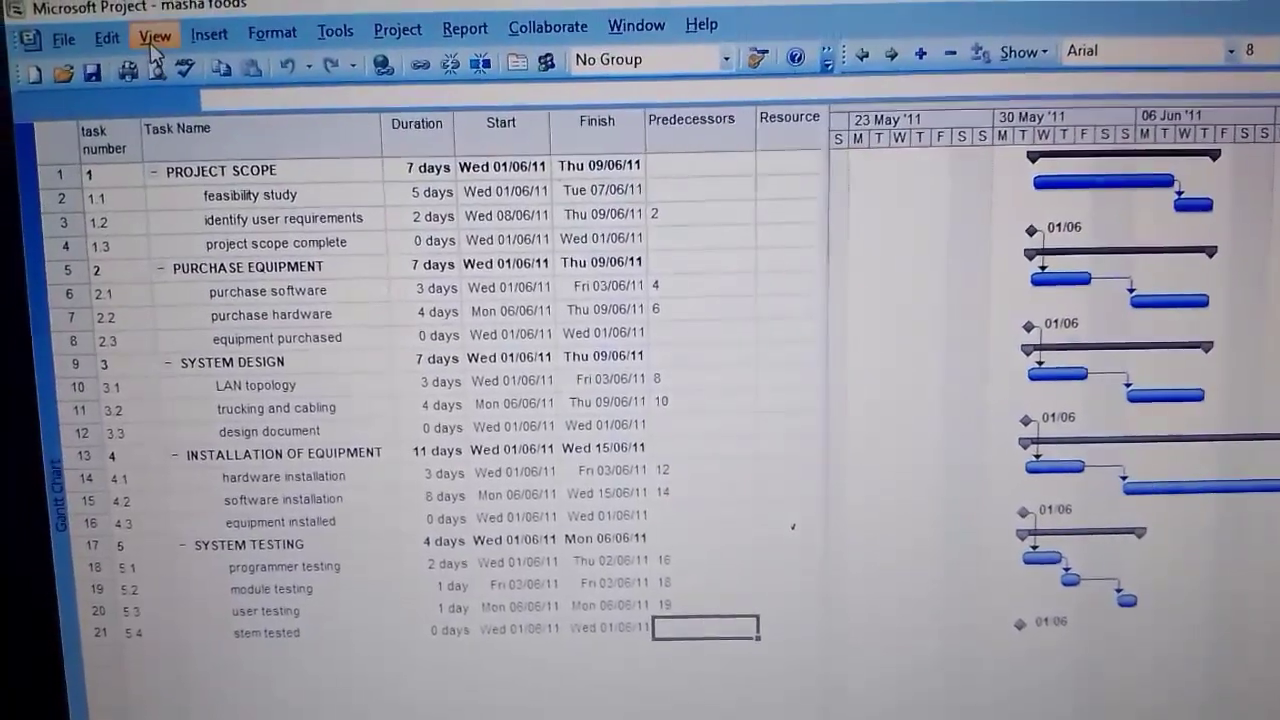
Step: Switch the Masha Foods plan from the Gantt chart to the Network Diagram view
click(156, 36)
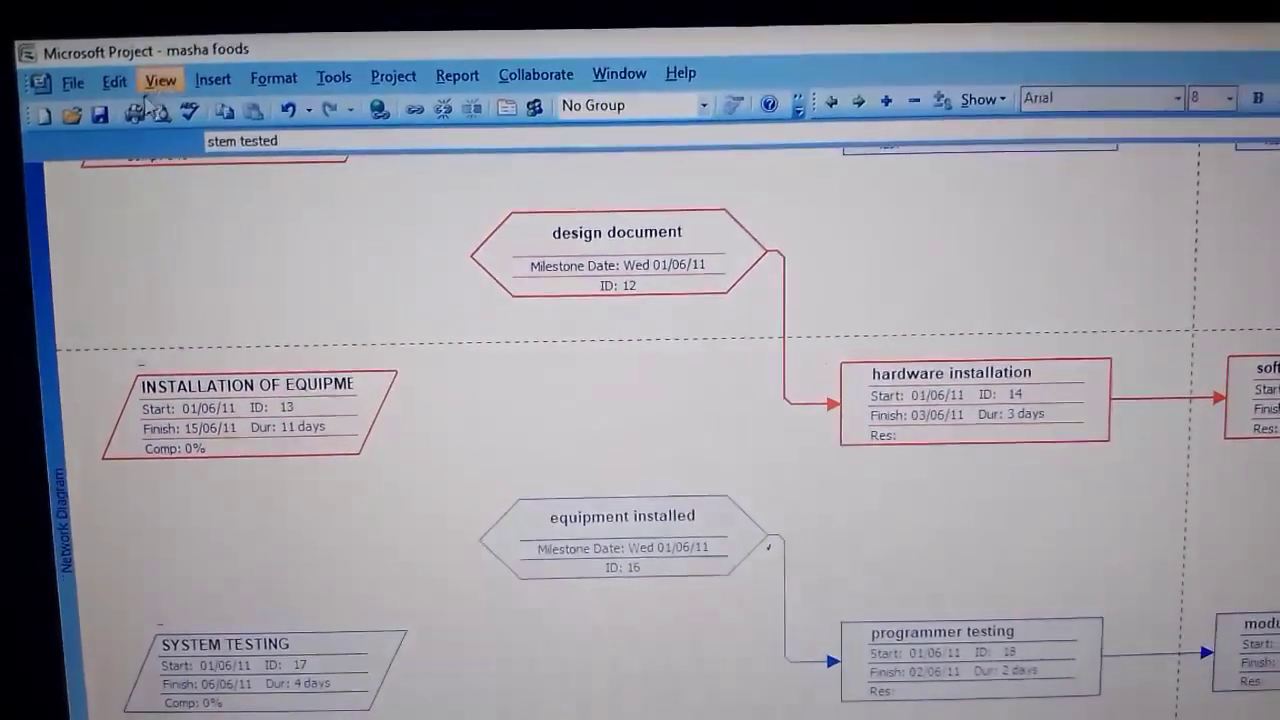
click(160, 80)
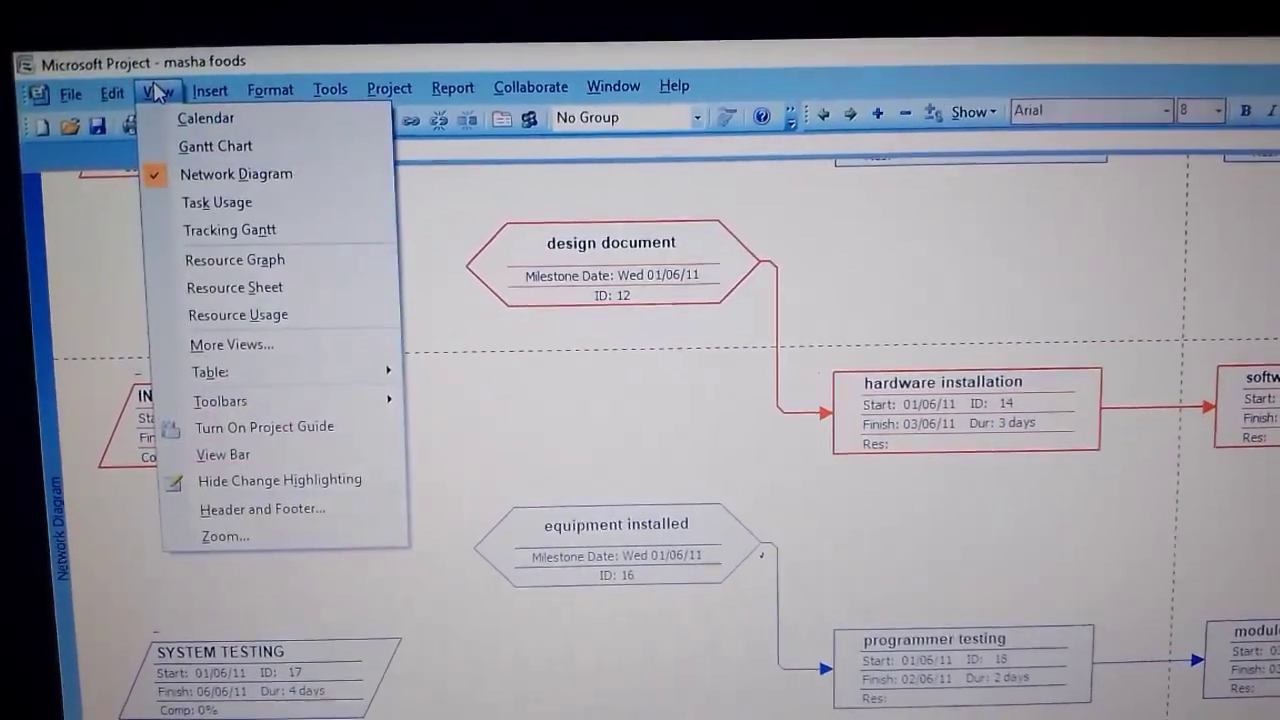
click(216, 146)
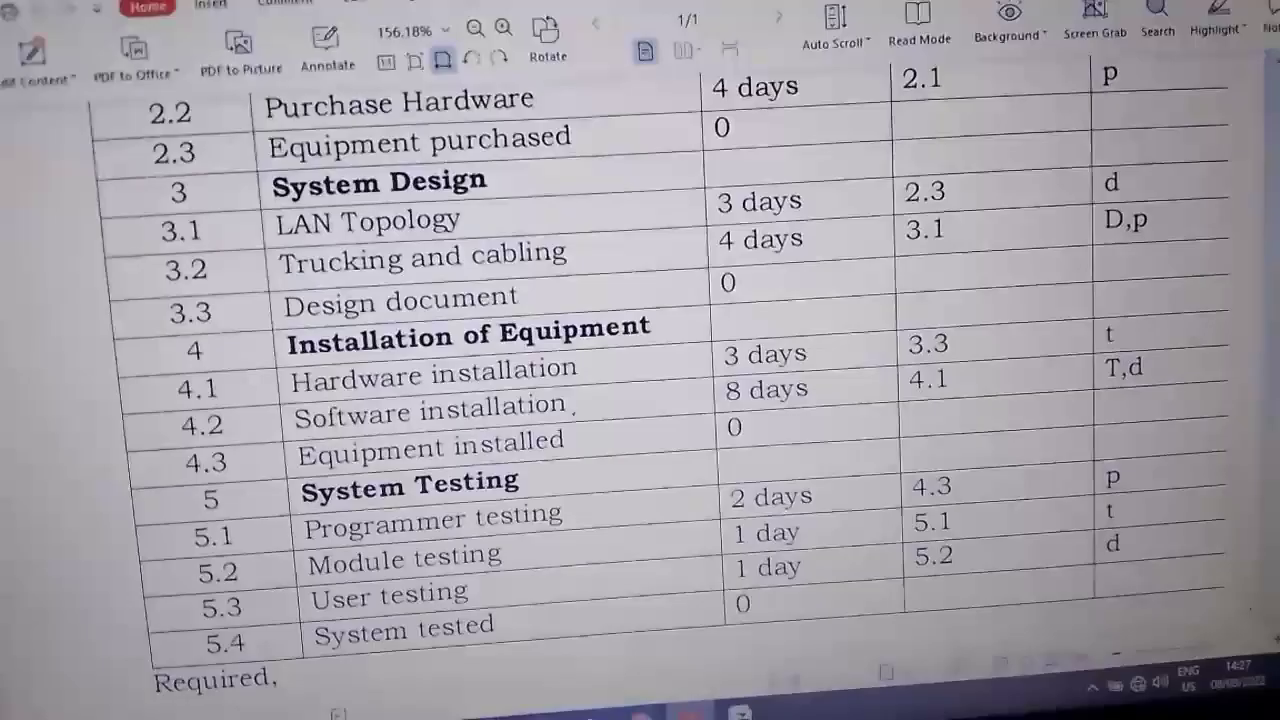
scroll(down, 3)
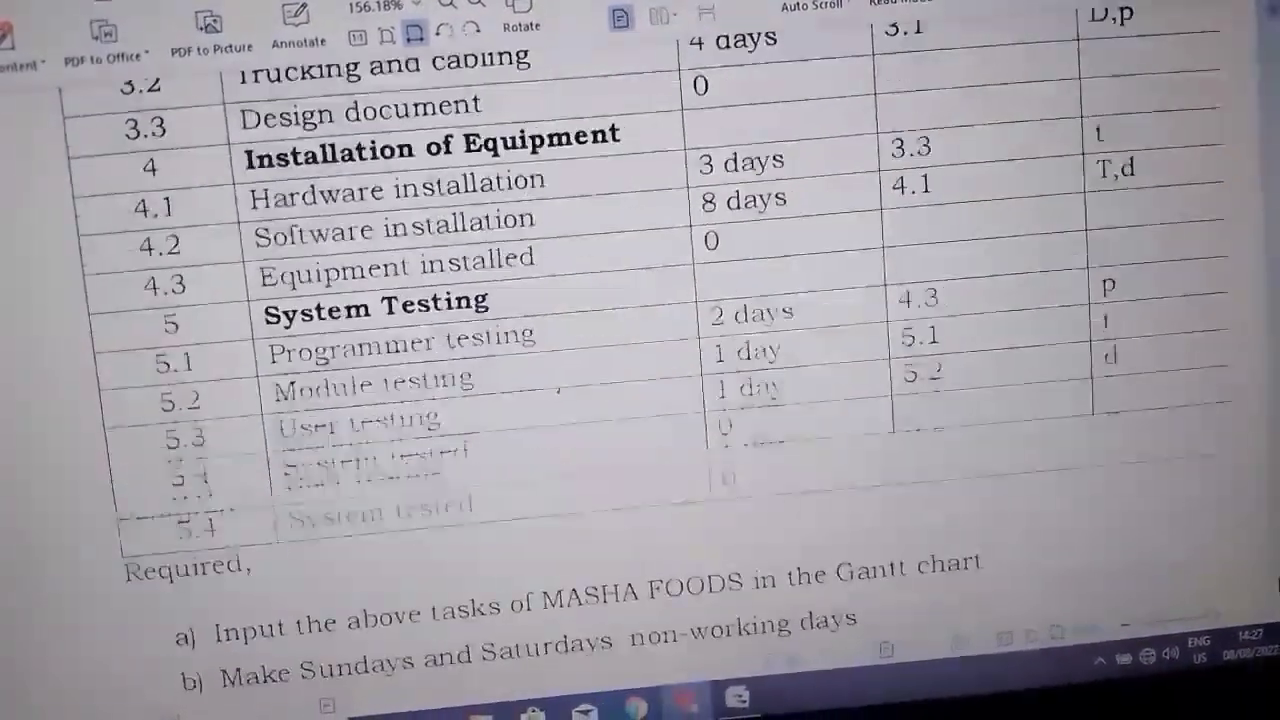
scroll(down, 3)
text(T)
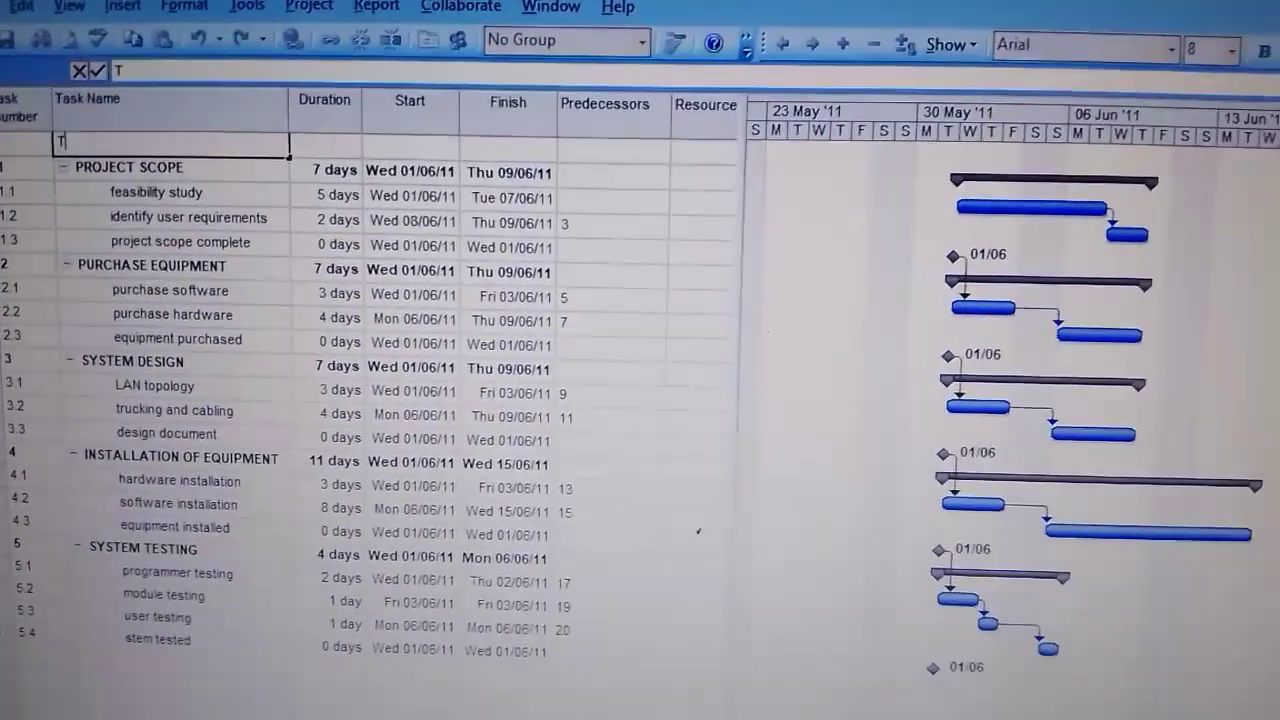
Step: Name the new first task TOTAL PROJECT SCOPE so the phases renumber from 2 onward
text(OTAL PROJECT)
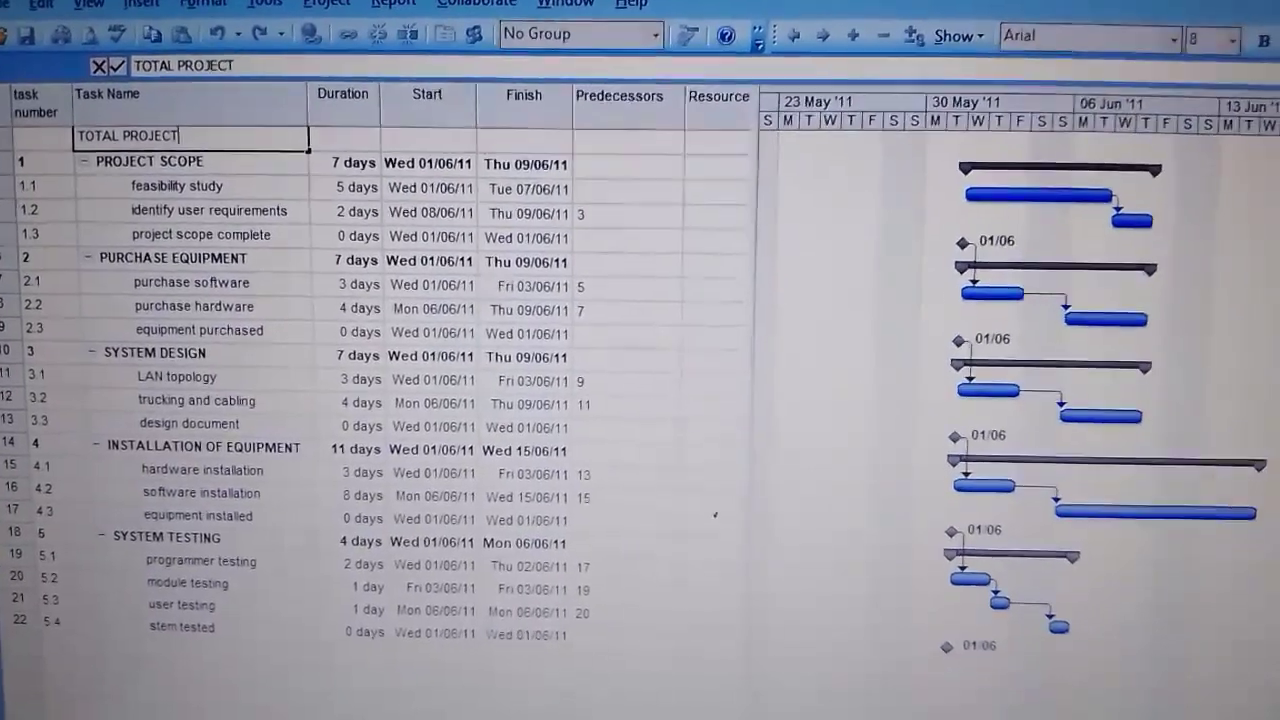
text(SCOPE)
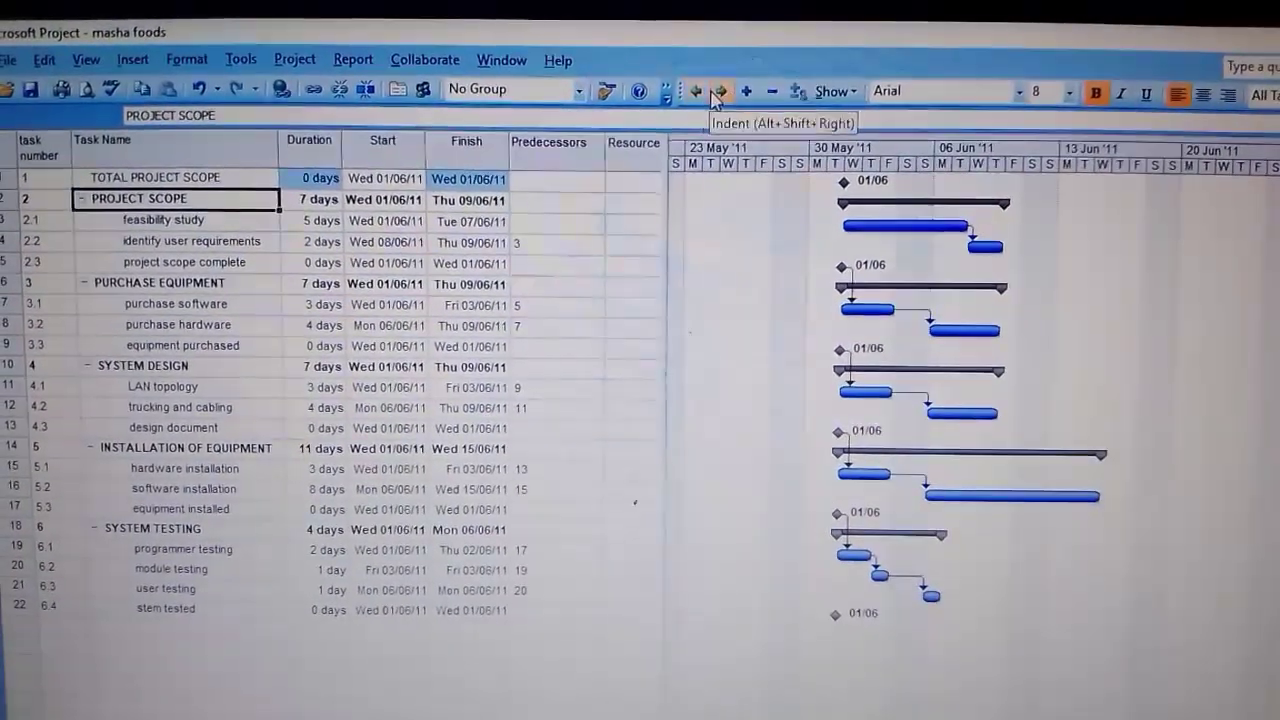
Step: Indent the phase rows, including SYSTEM TESTING, under TOTAL PROJECT SCOPE (11 days, 01/06/11–15/06/11)
click(712, 90)
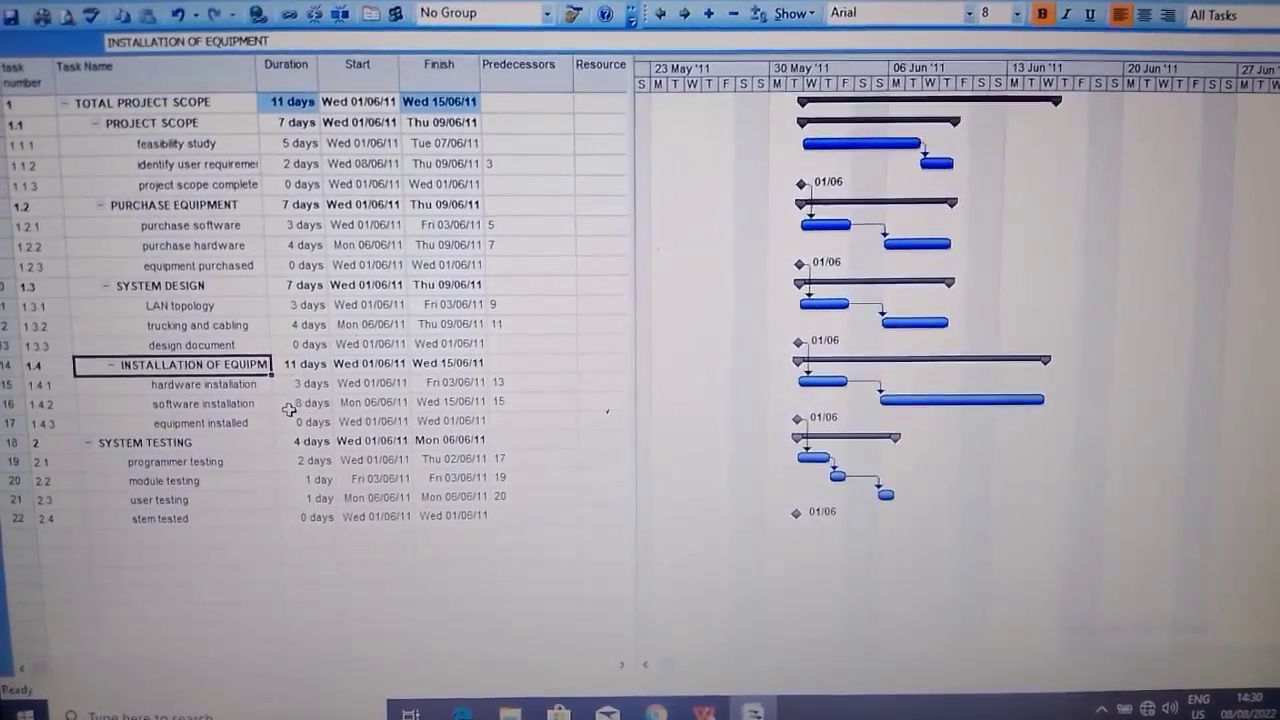
click(150, 448)
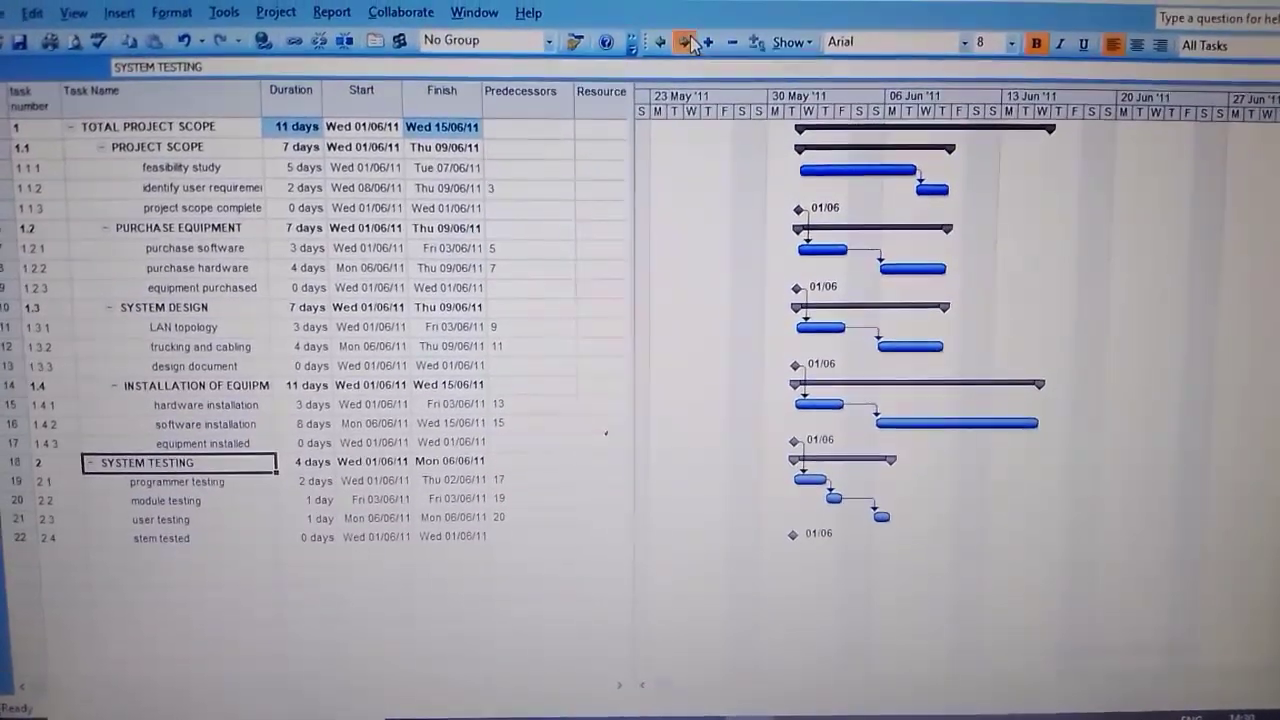
click(676, 48)
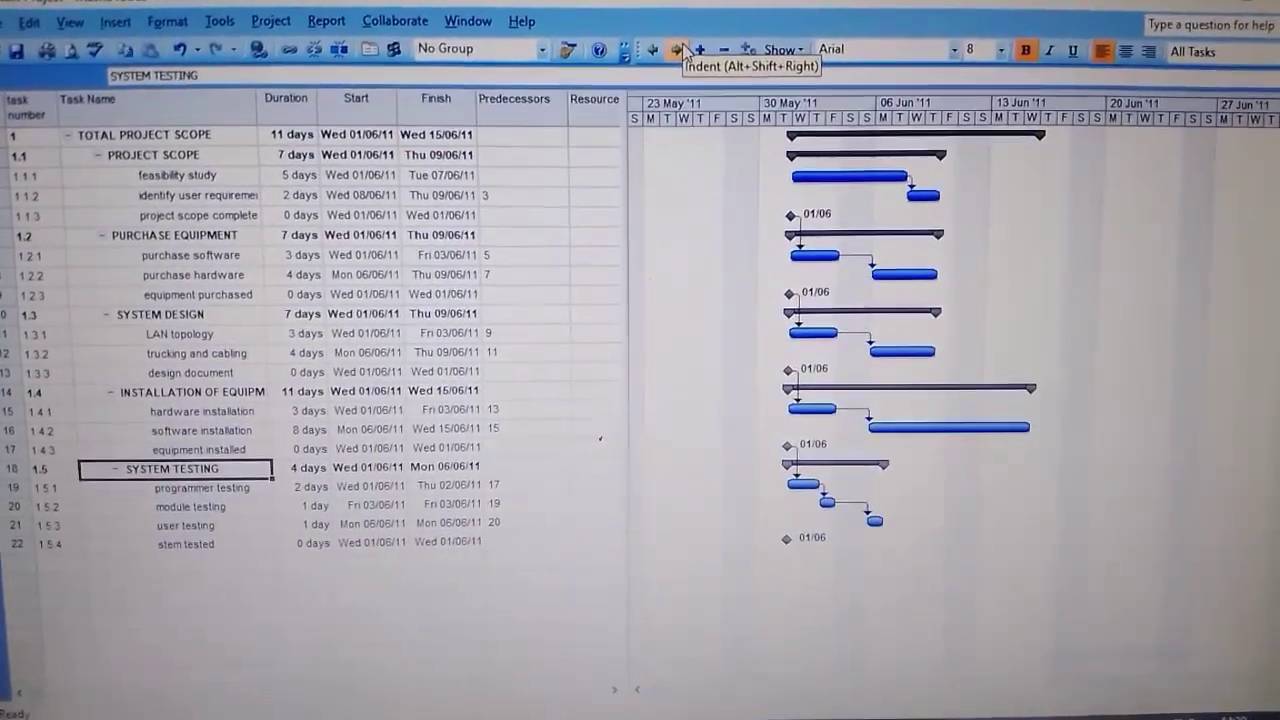